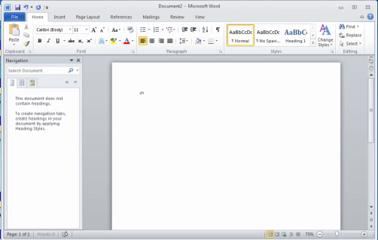
Type the draft lines Chapter 1, Some text, Chapter 2, More text and Chapter 3 with text.
text(Chapter 1)
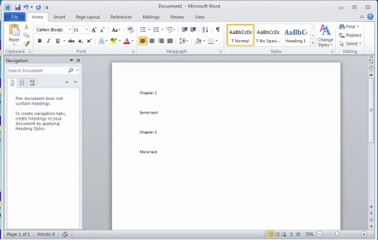
text(Chapter 3)
text(Yet more text)
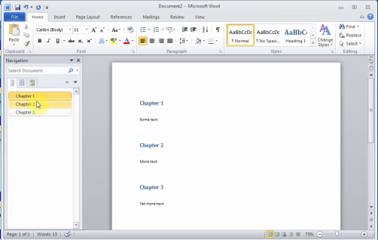
click(17, 17)
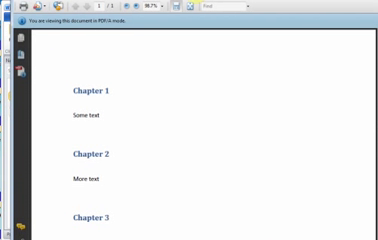
Show the Pages thumbnail panel beside the chapters PDF in Adobe Reader.
scroll(down, 3)
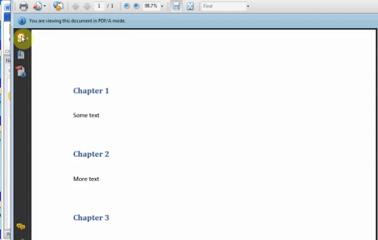
click(10, 44)
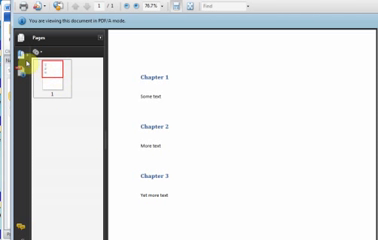